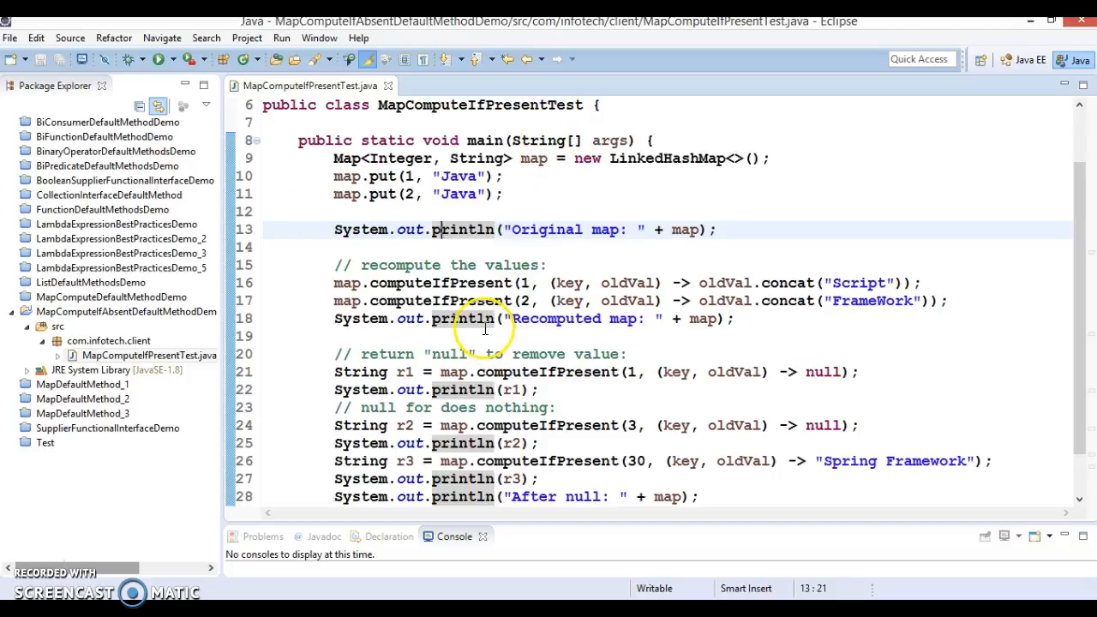
# Inspect Map.computeIfPresent's default implementation in Map.class, highlighting the key parameter's uses.
pyautogui.click(437, 282)
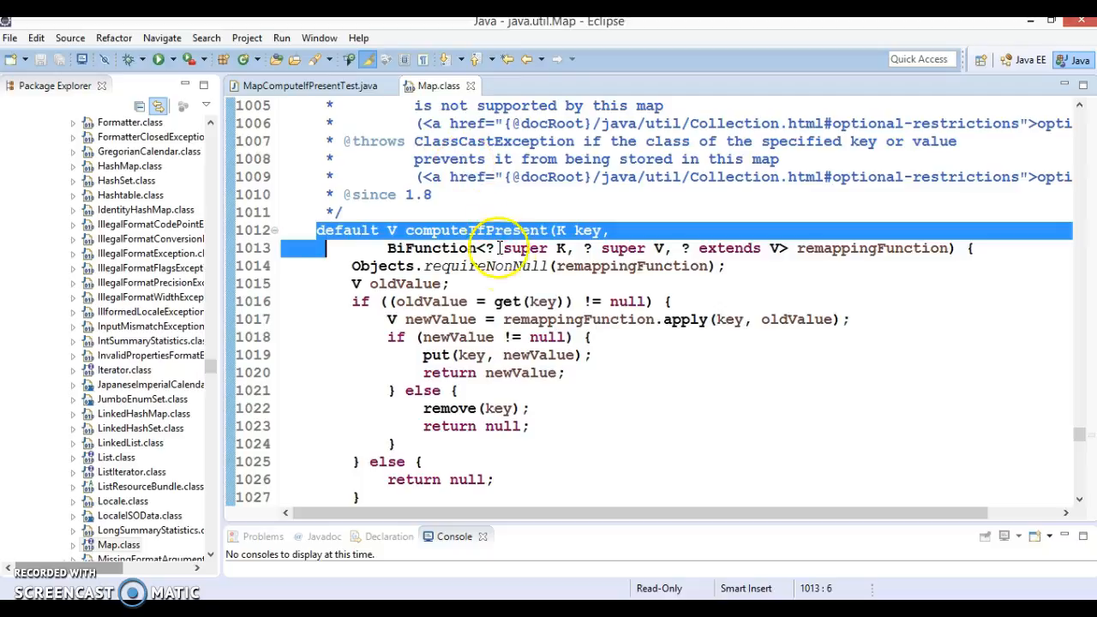
pyautogui.click(395, 229)
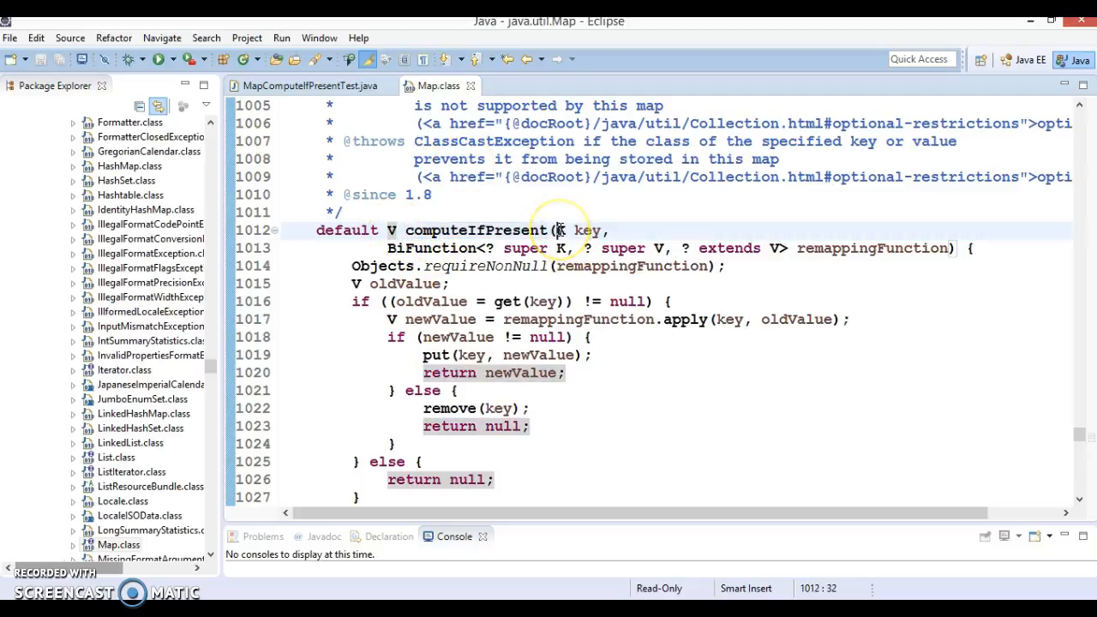
pyautogui.click(565, 230)
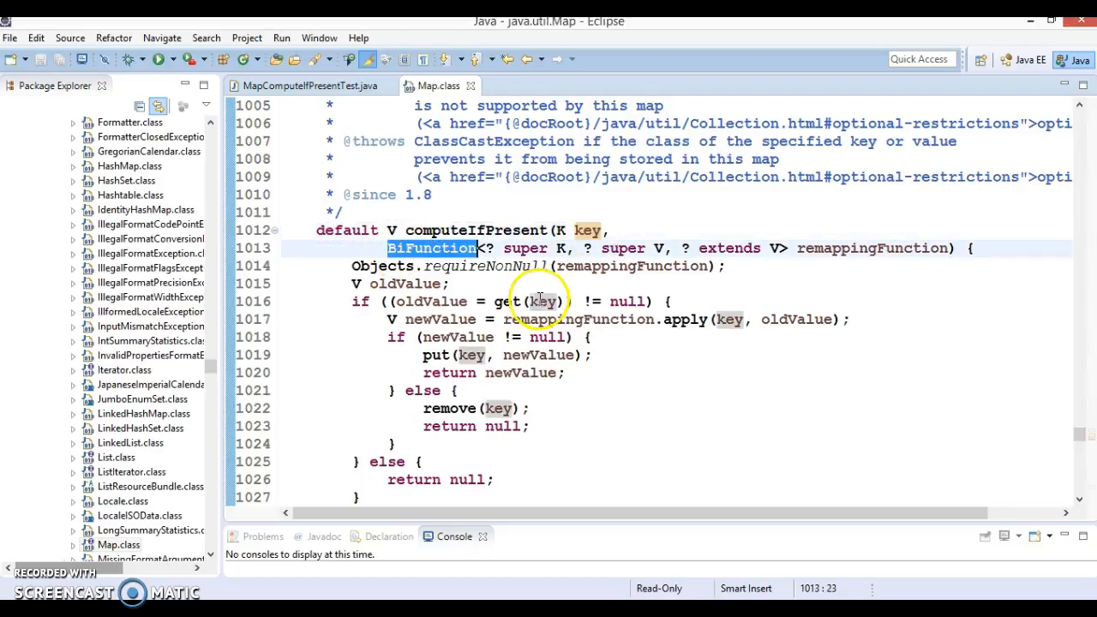
pyautogui.moveTo(542, 302)
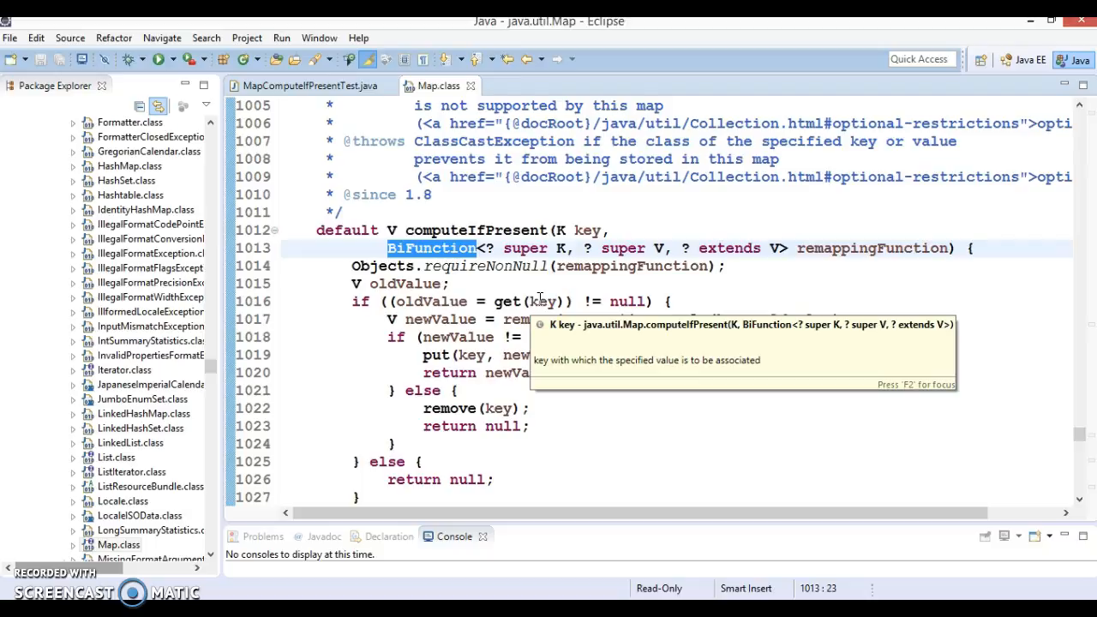
pyautogui.click(308, 86)
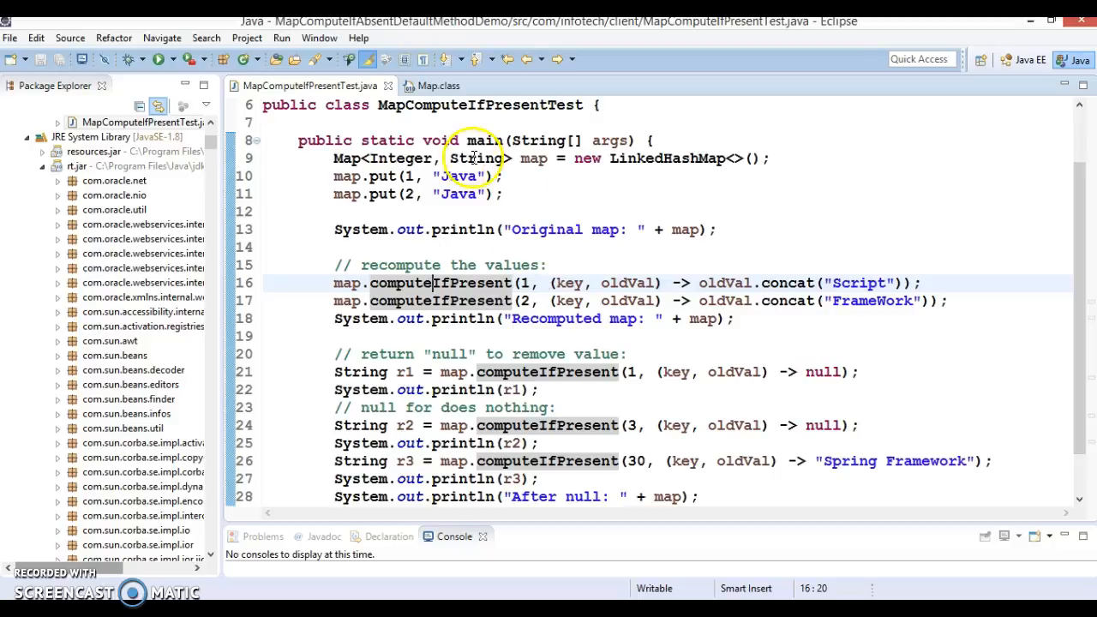
# Review the first map entry and the 'Script'-appending lambda of the first recompute.
pyautogui.scroll(3)
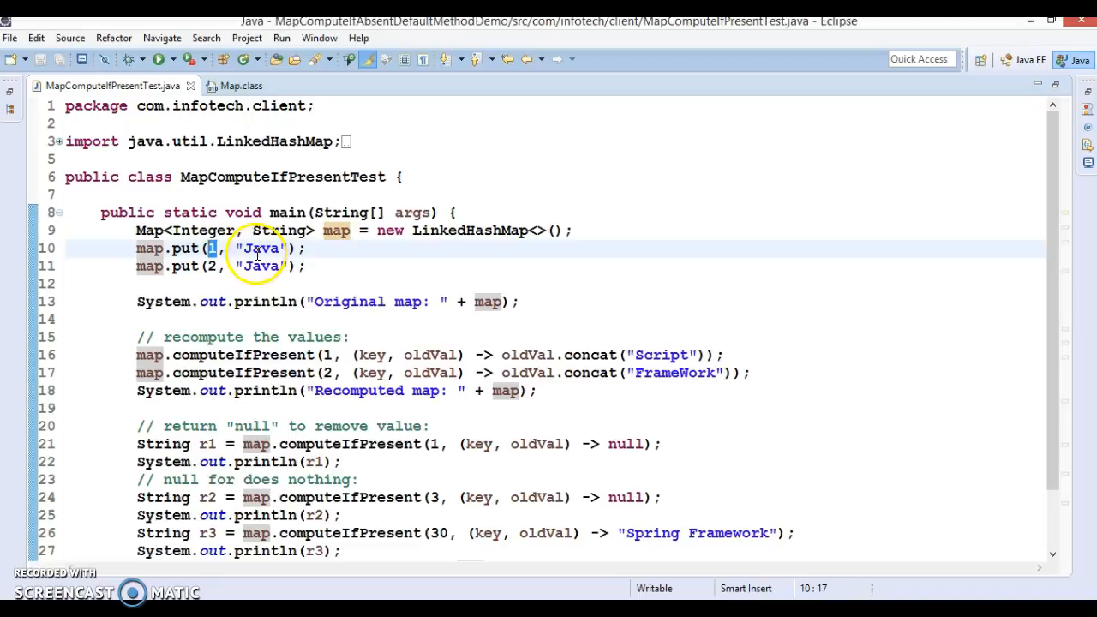
pyautogui.click(212, 265)
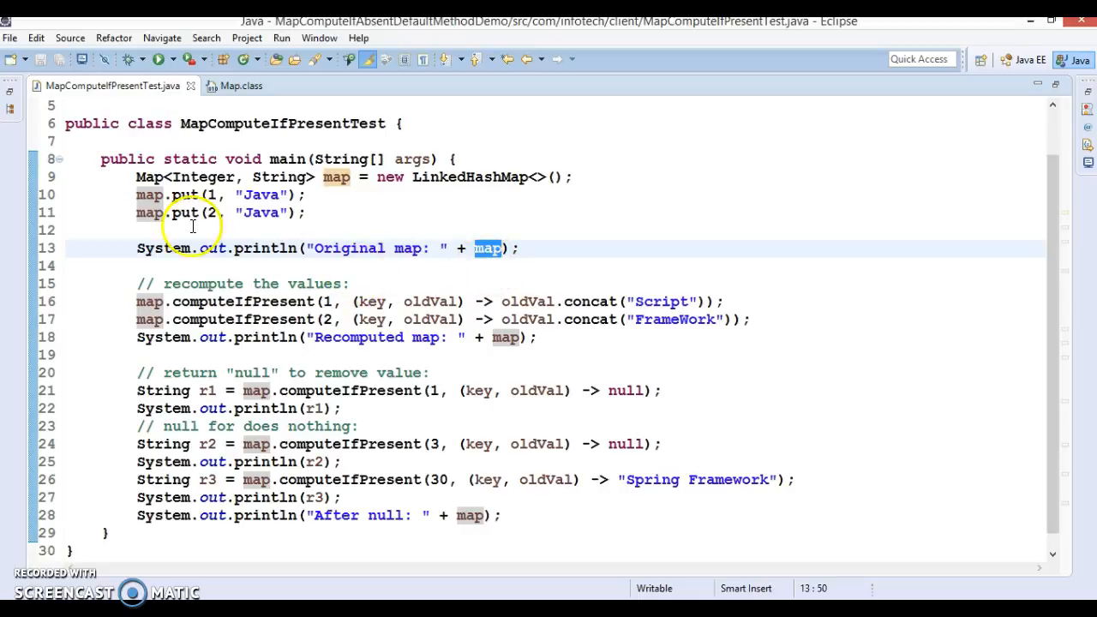
pyautogui.moveTo(283, 221)
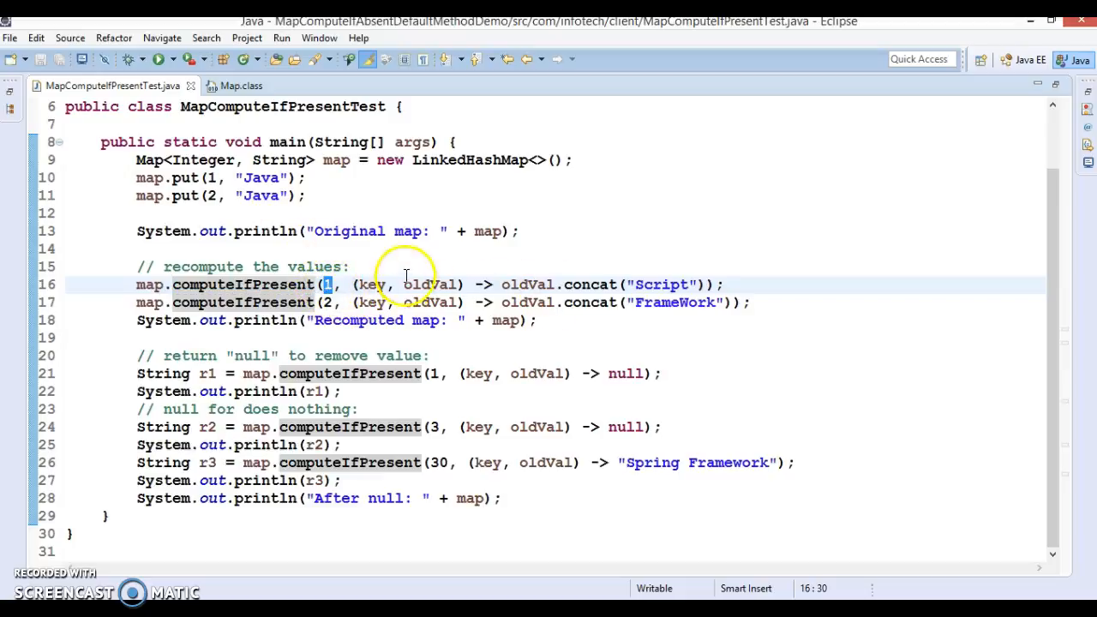
pyautogui.moveTo(432, 285)
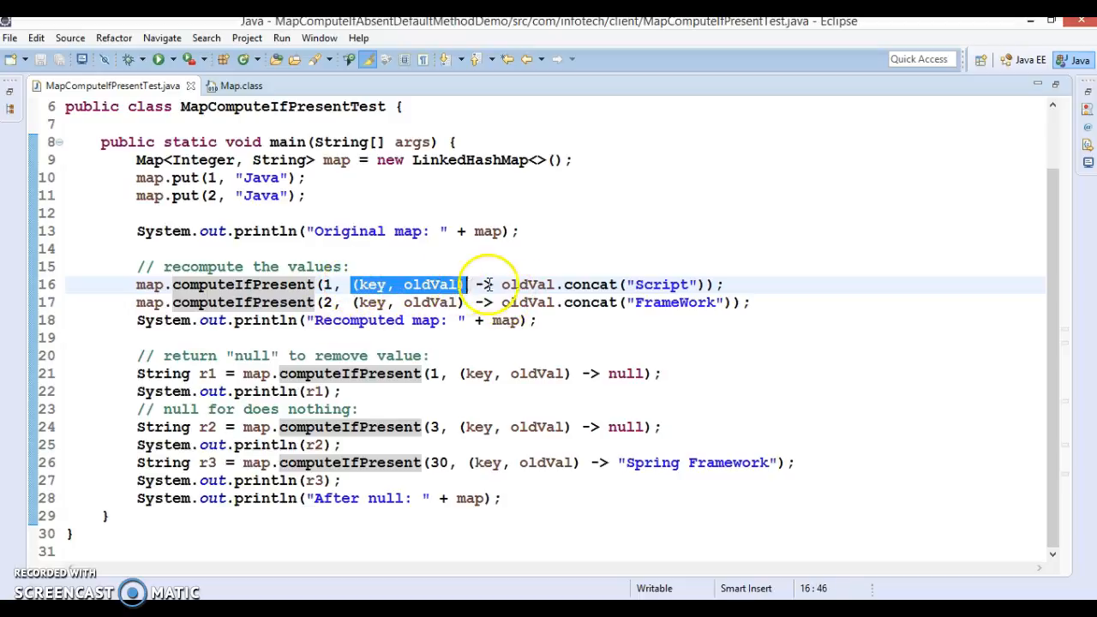
pyautogui.click(706, 284)
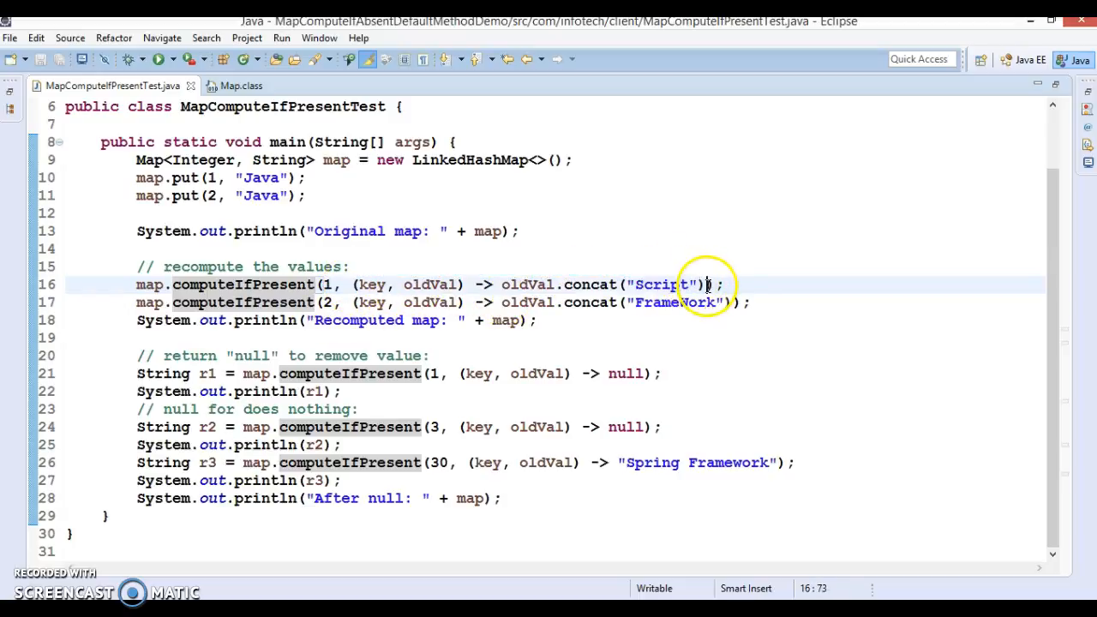
pyautogui.doubleClick(528, 284)
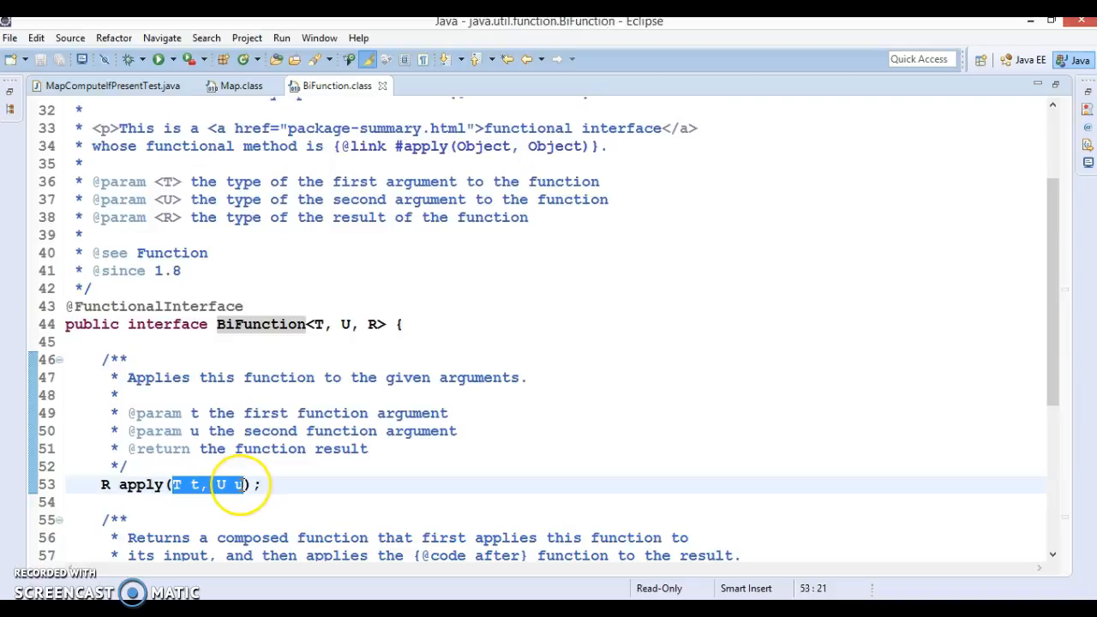
pyautogui.moveTo(288, 510)
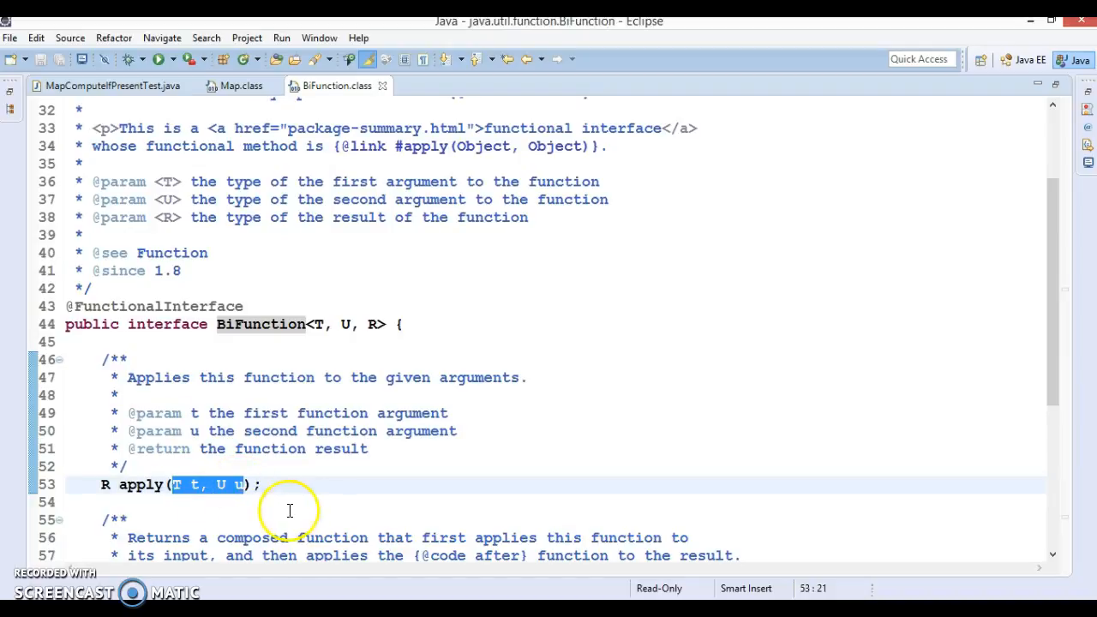
# Examine BiFunction's R apply(T t, U u) signature and its return type.
pyautogui.click(103, 483)
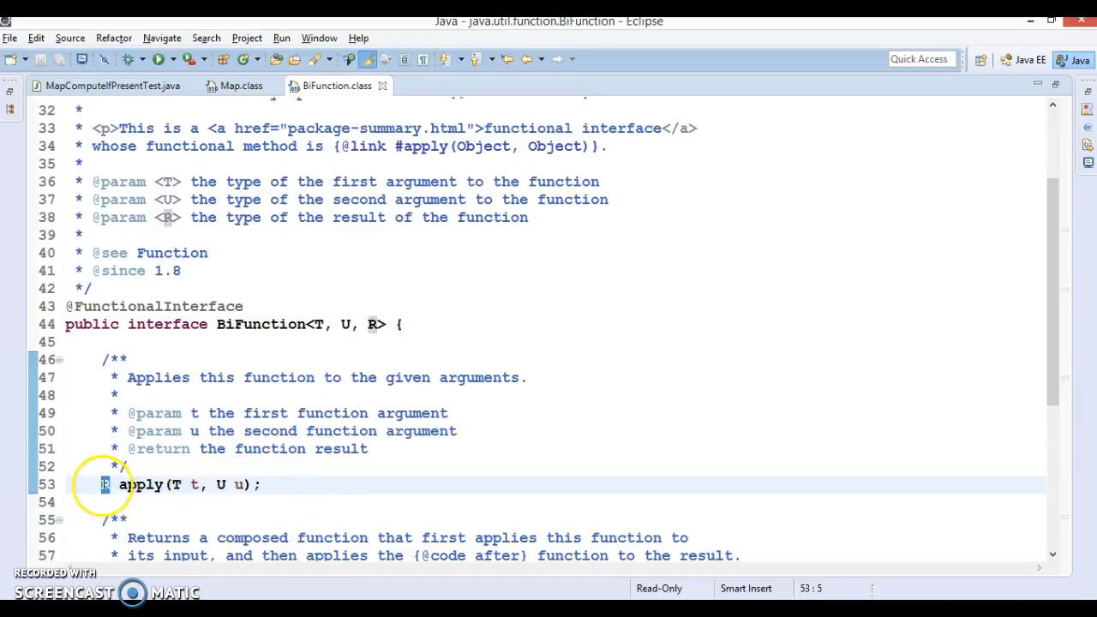
pyautogui.click(103, 86)
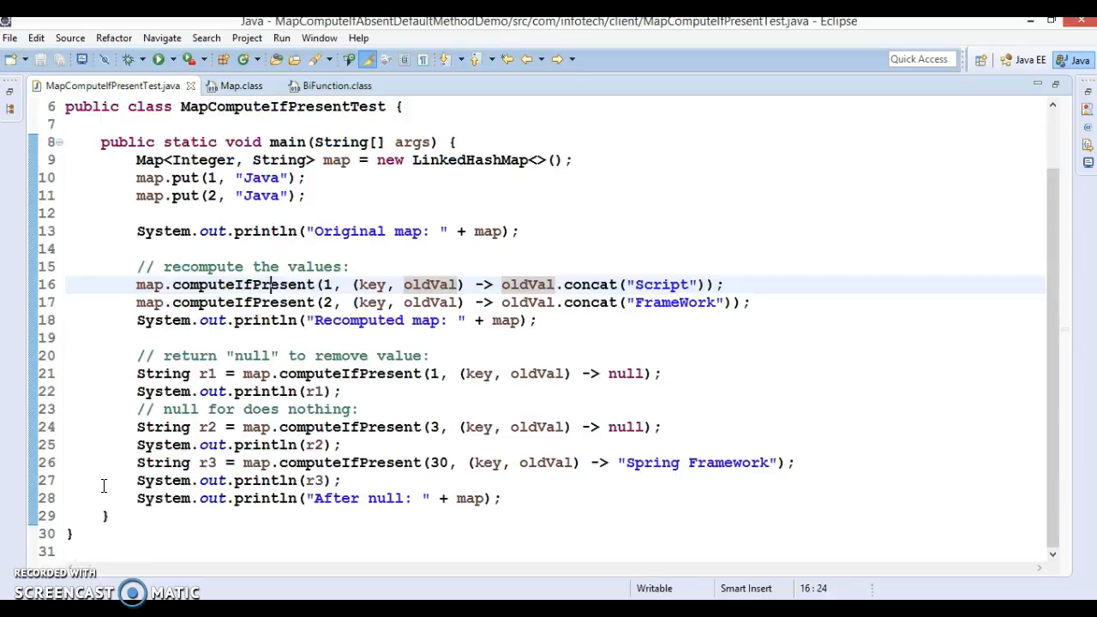
pyautogui.moveTo(527, 284)
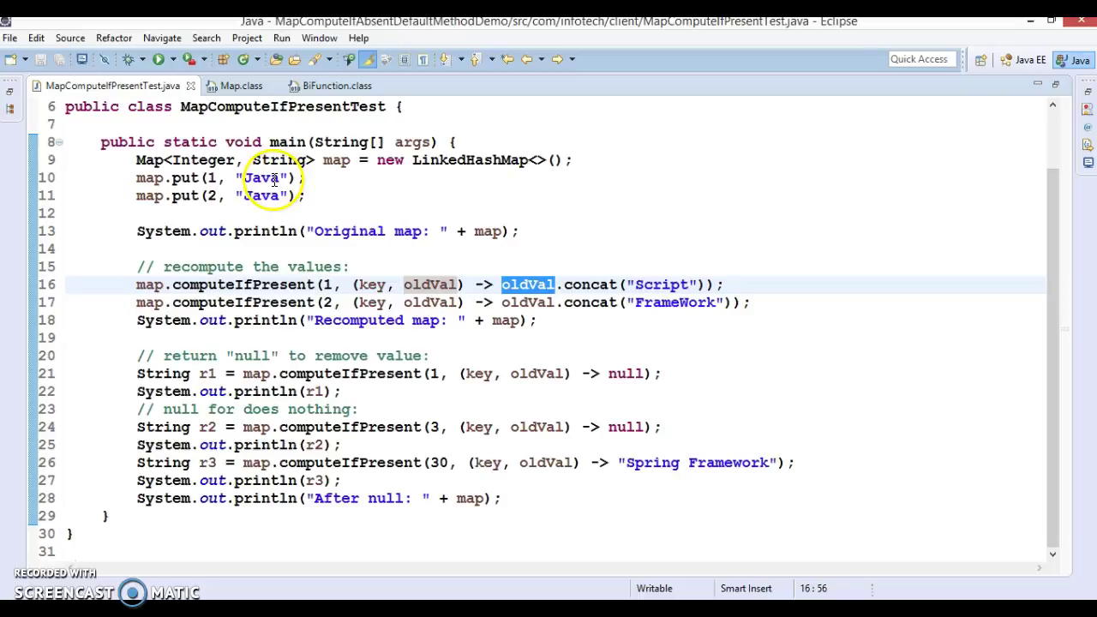
pyautogui.moveTo(671, 284)
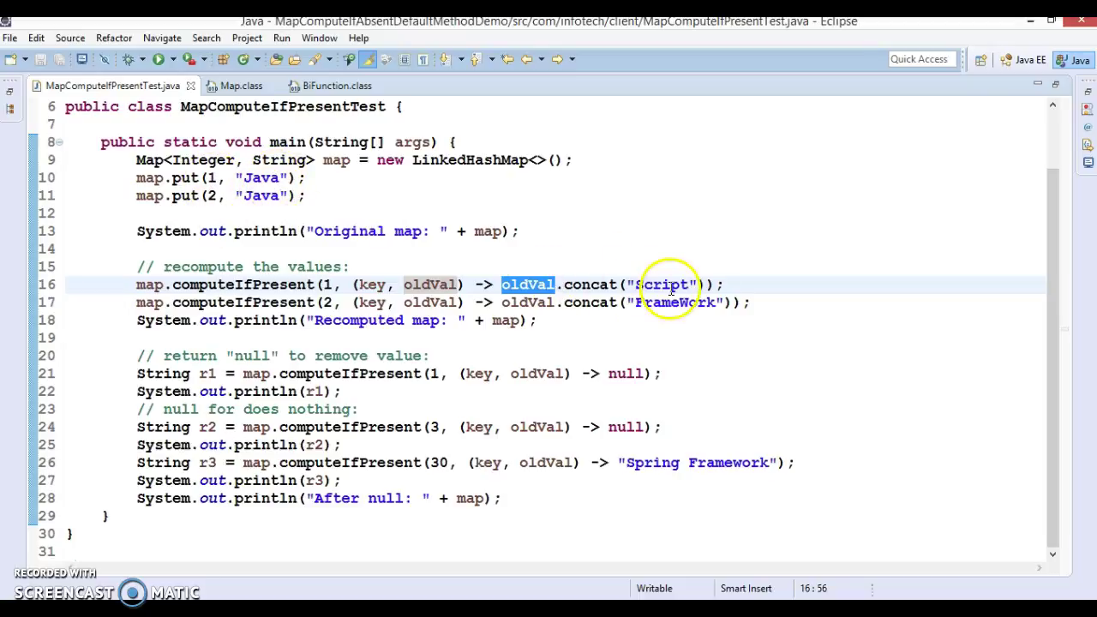
pyautogui.moveTo(640, 265)
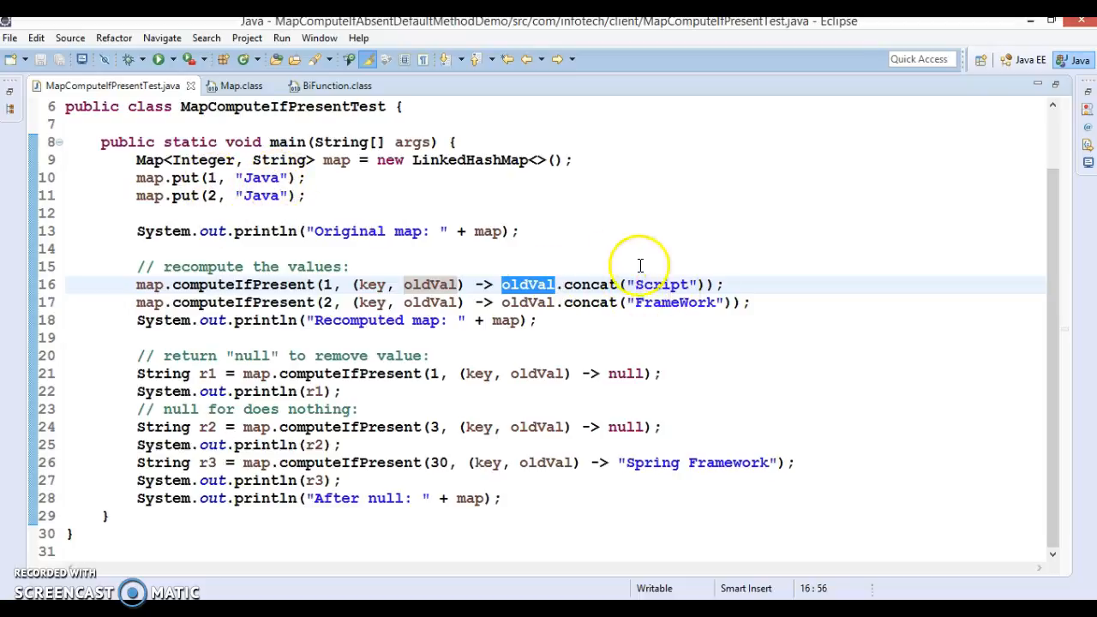
pyautogui.moveTo(651, 283)
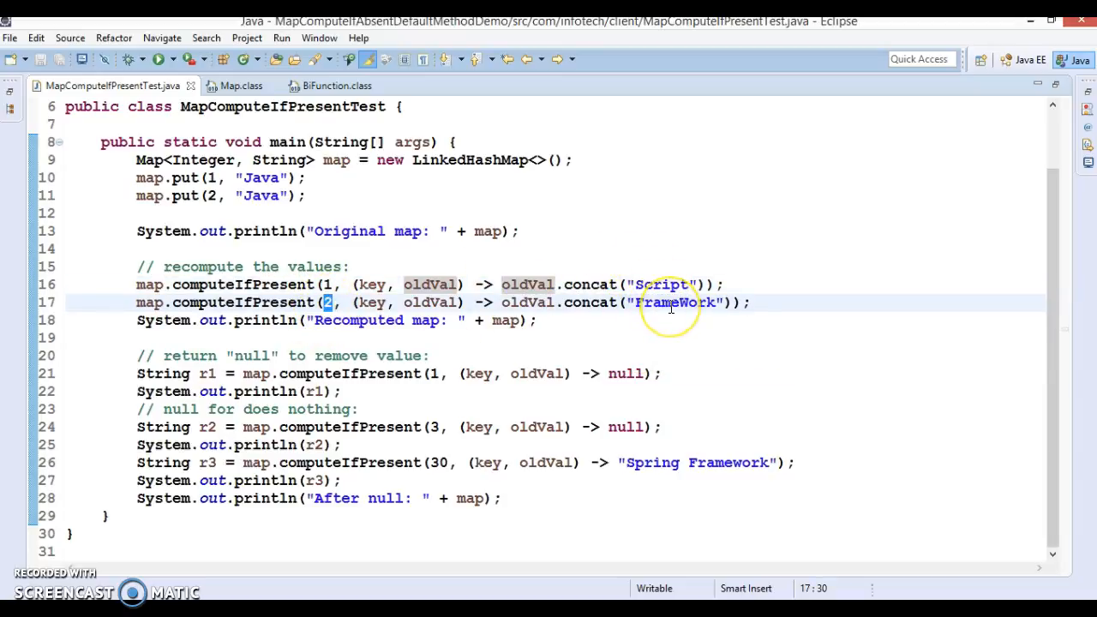
pyautogui.doubleClick(675, 301)
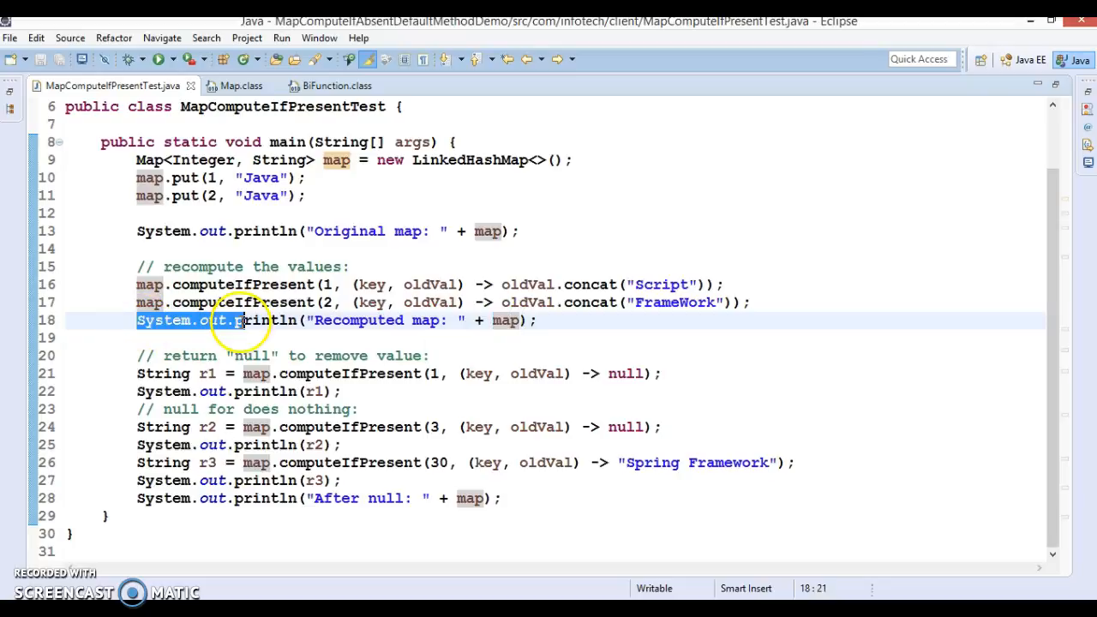
pyautogui.moveTo(694, 302)
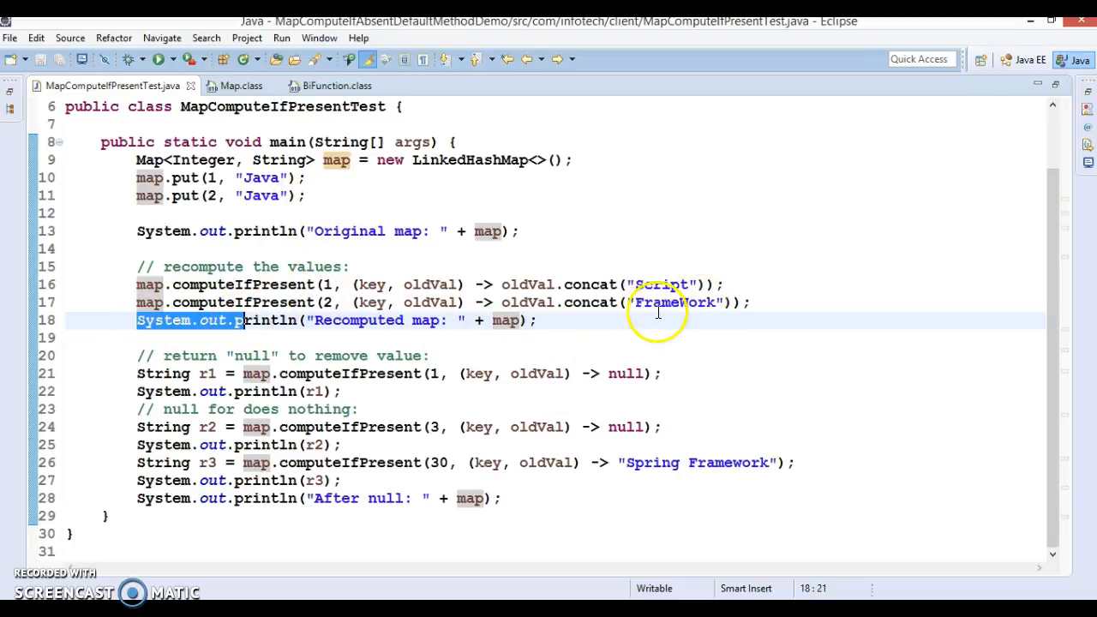
pyautogui.moveTo(148, 414)
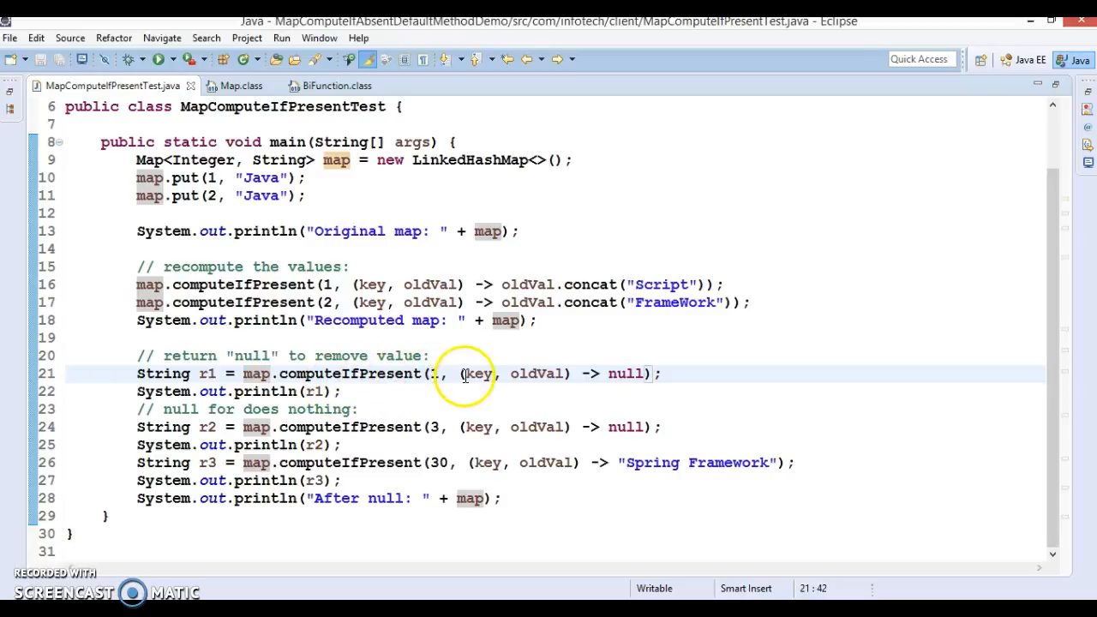
pyautogui.moveTo(600, 374)
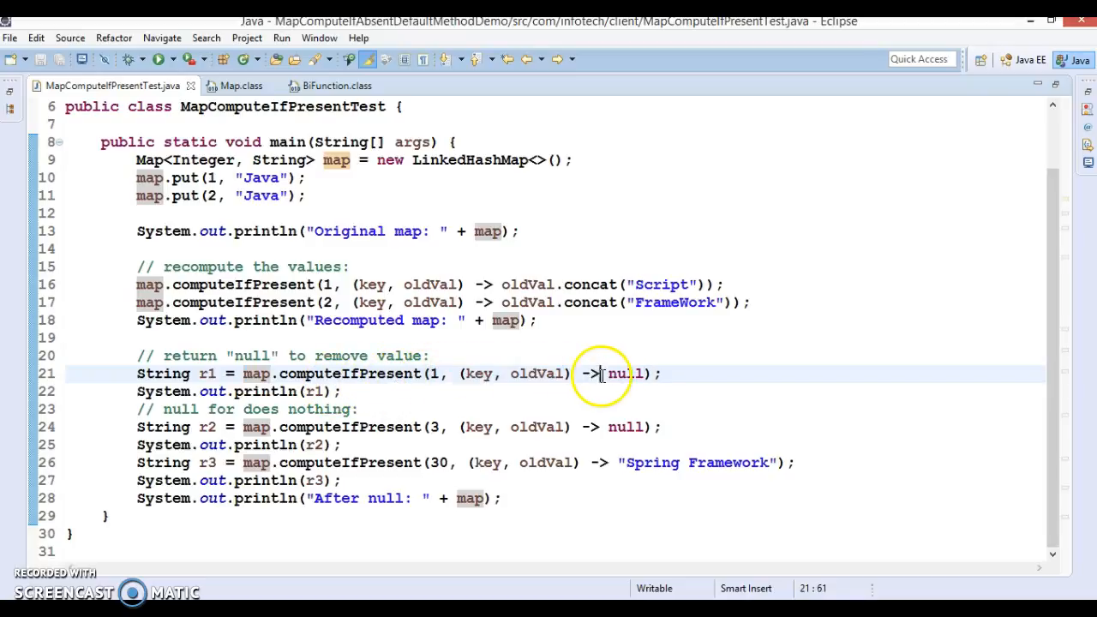
pyautogui.doubleClick(621, 373)
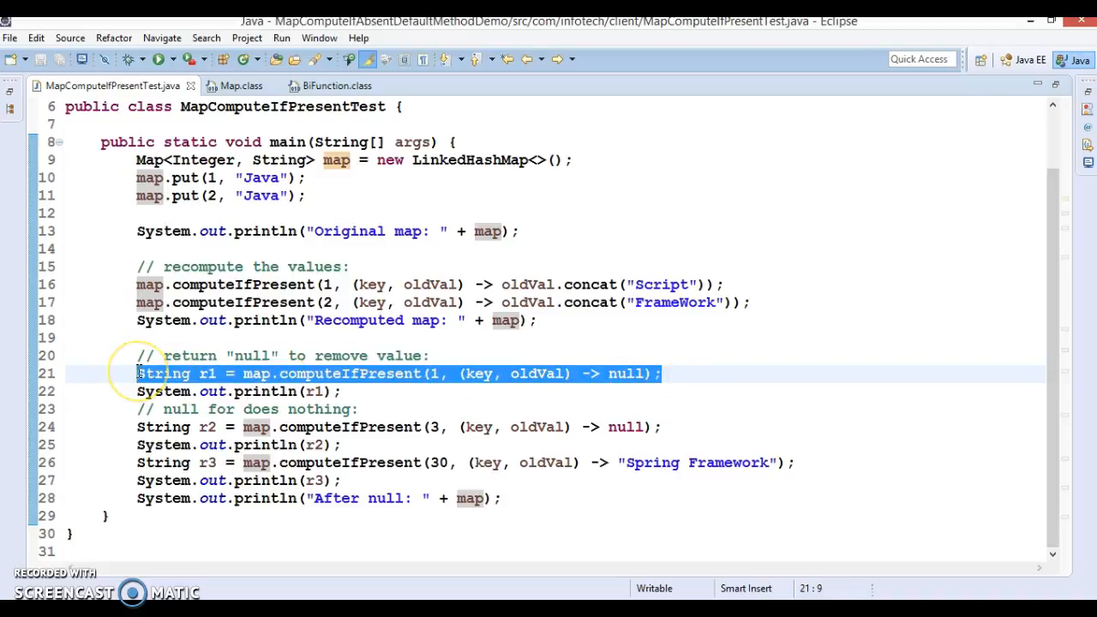
pyautogui.click(432, 373)
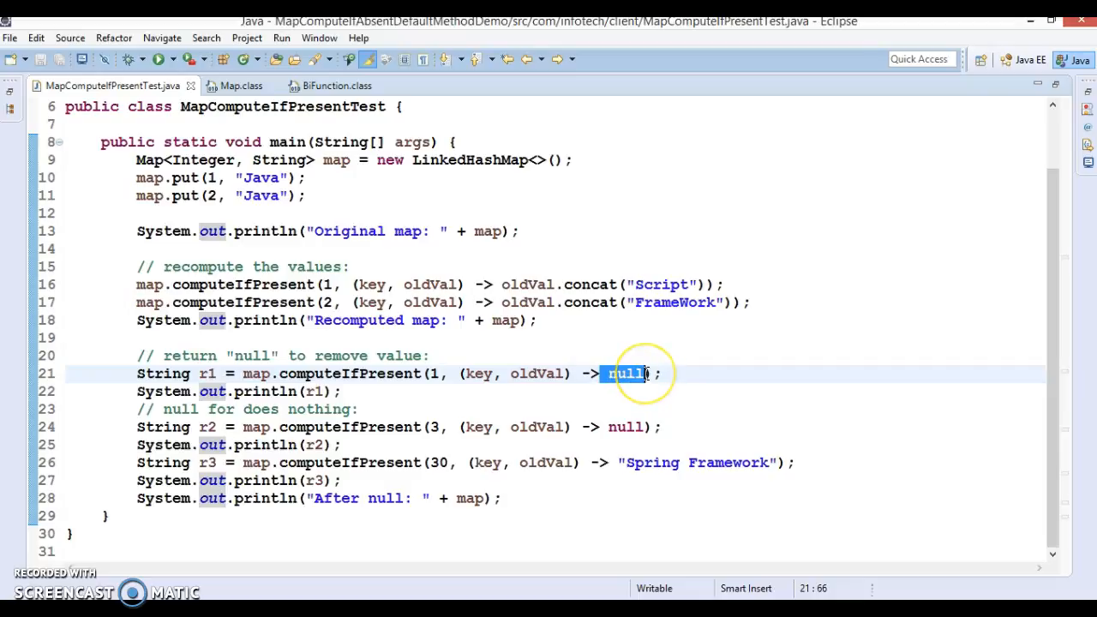
pyautogui.moveTo(243, 374)
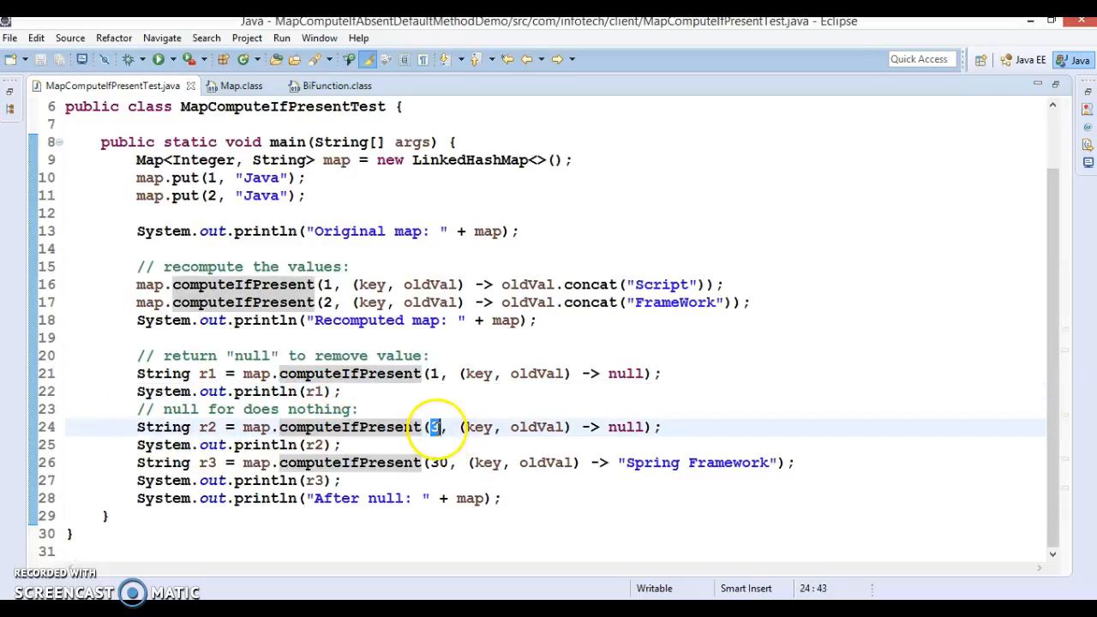
pyautogui.moveTo(196, 170)
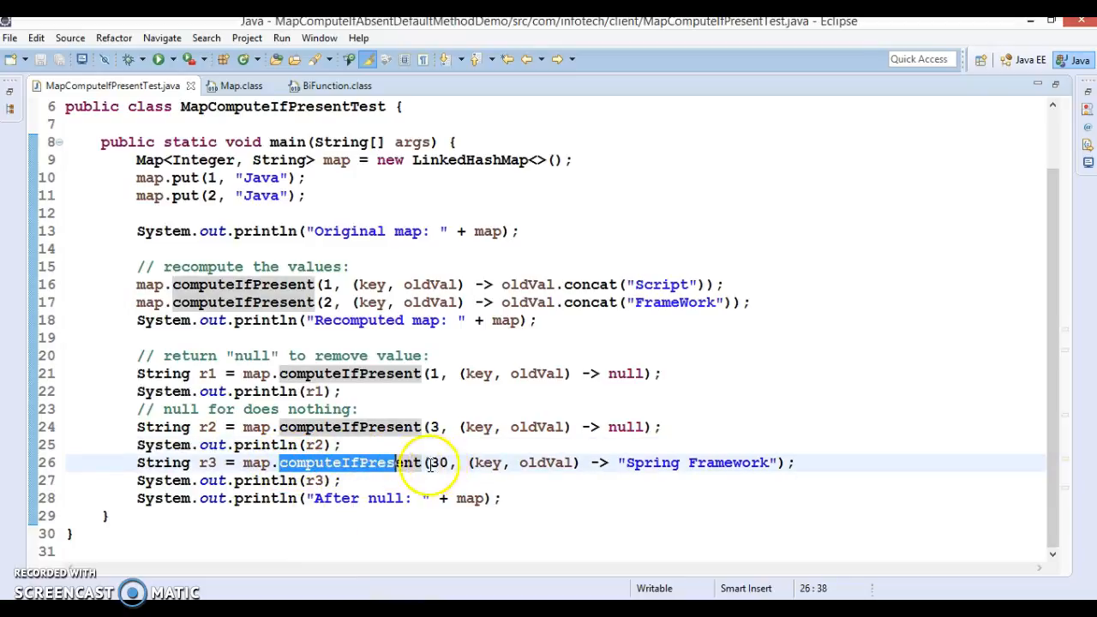
# Highlight the absent key 30 in the third computeIfPresent call returning Spring Framework.
pyautogui.click(437, 463)
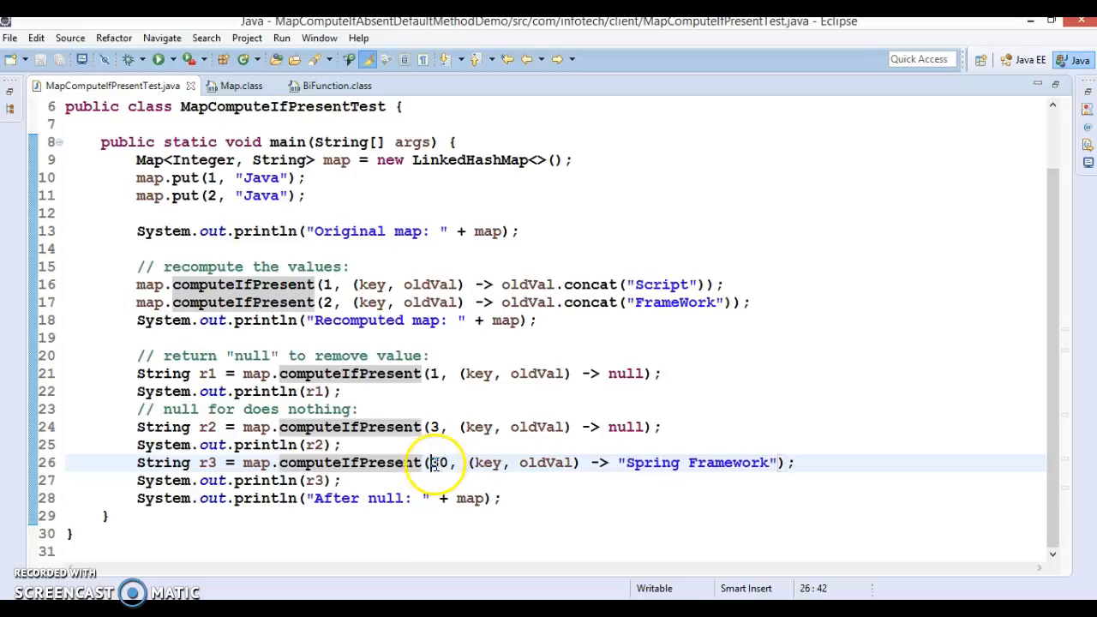
pyautogui.doubleClick(439, 463)
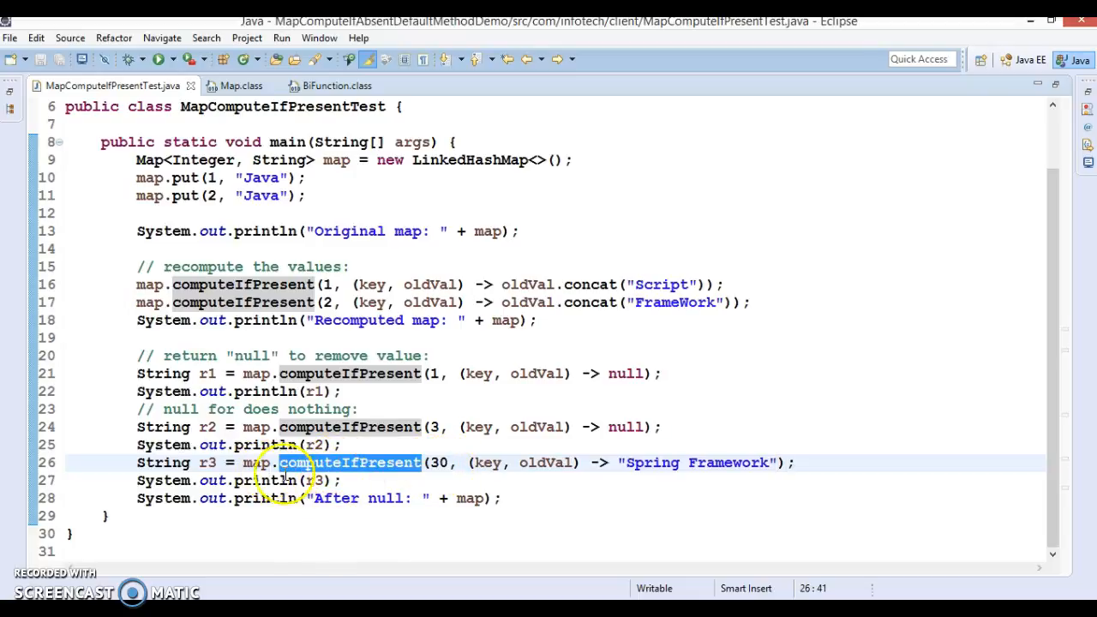
pyautogui.moveTo(415, 401)
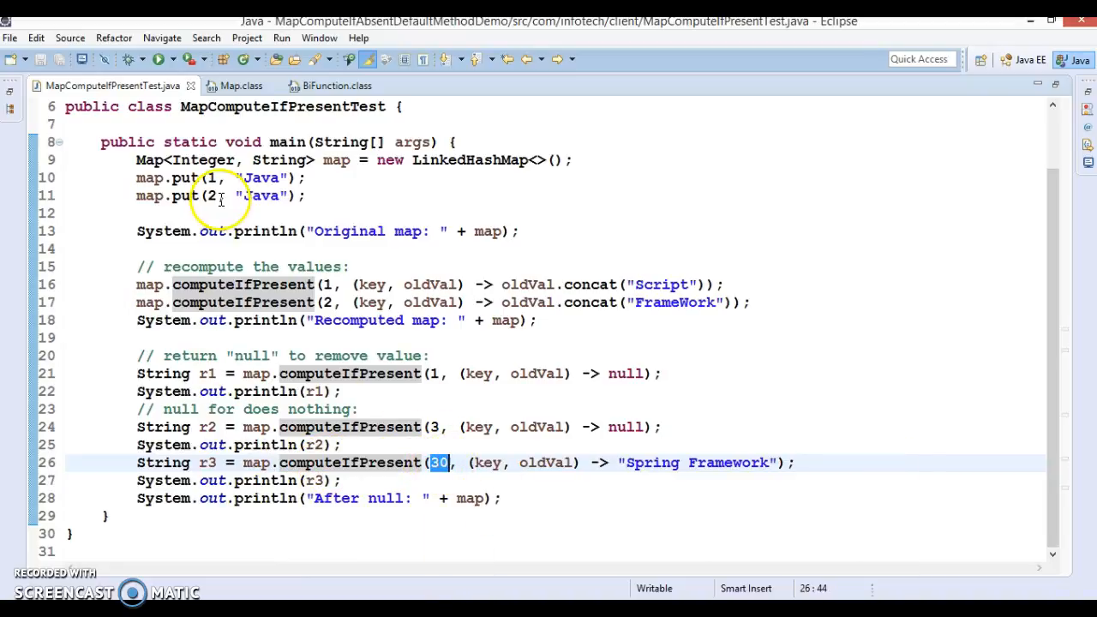
pyautogui.moveTo(505, 471)
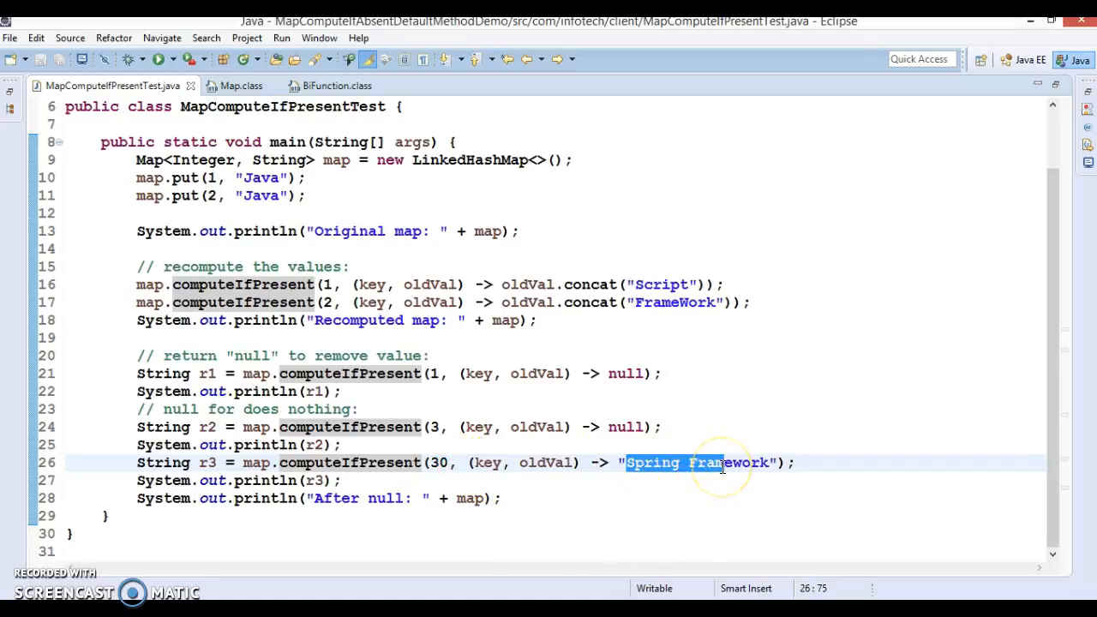
pyautogui.doubleClick(438, 463)
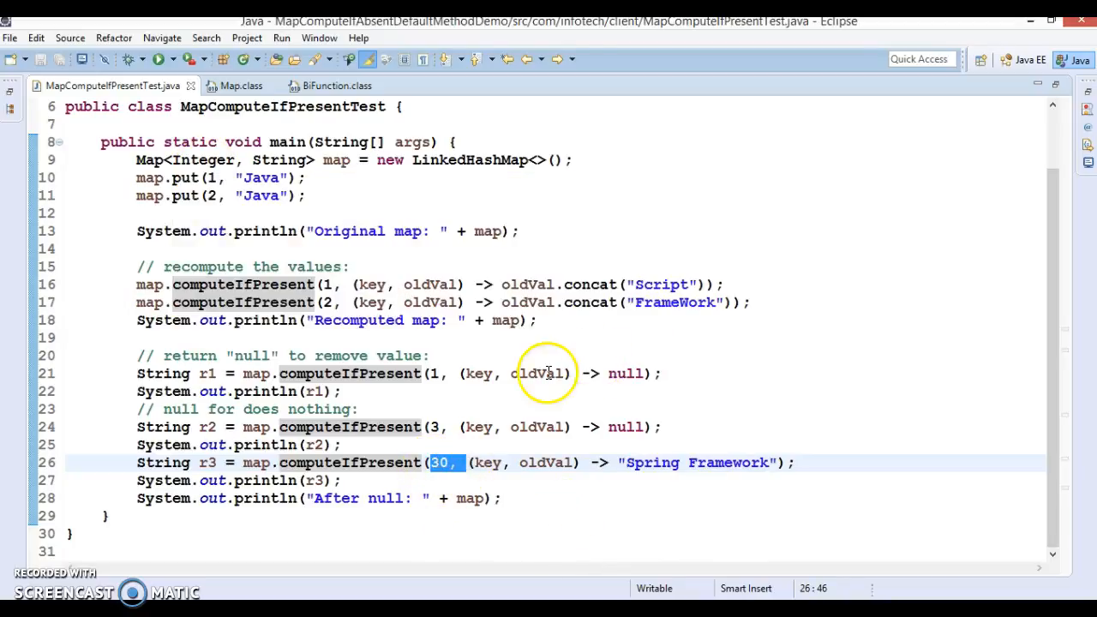
pyautogui.moveTo(326, 514)
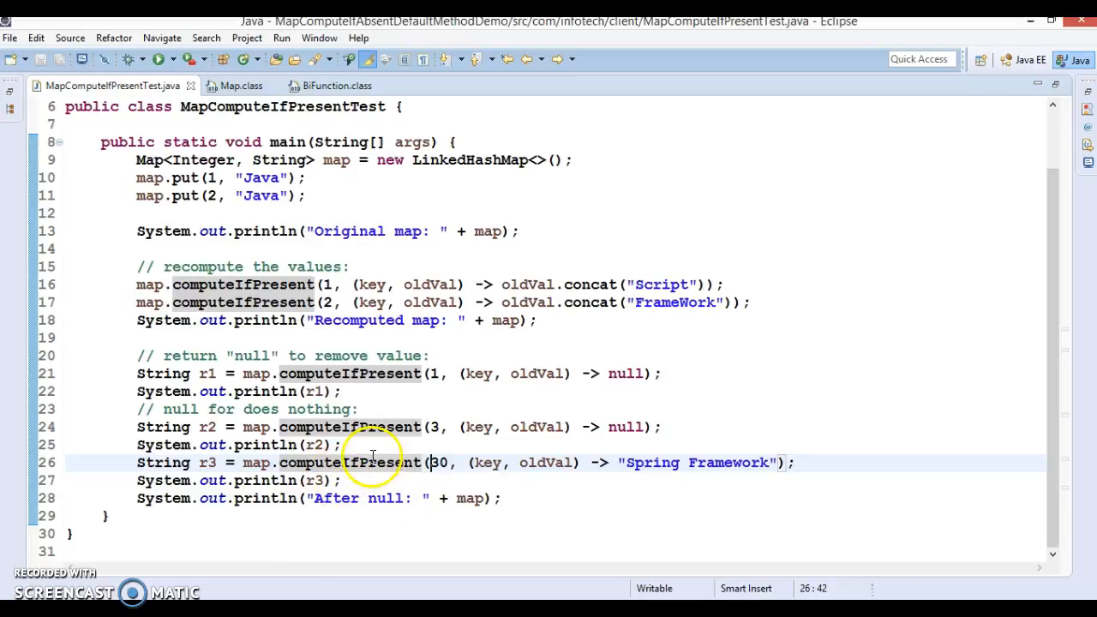
pyautogui.doubleClick(439, 462)
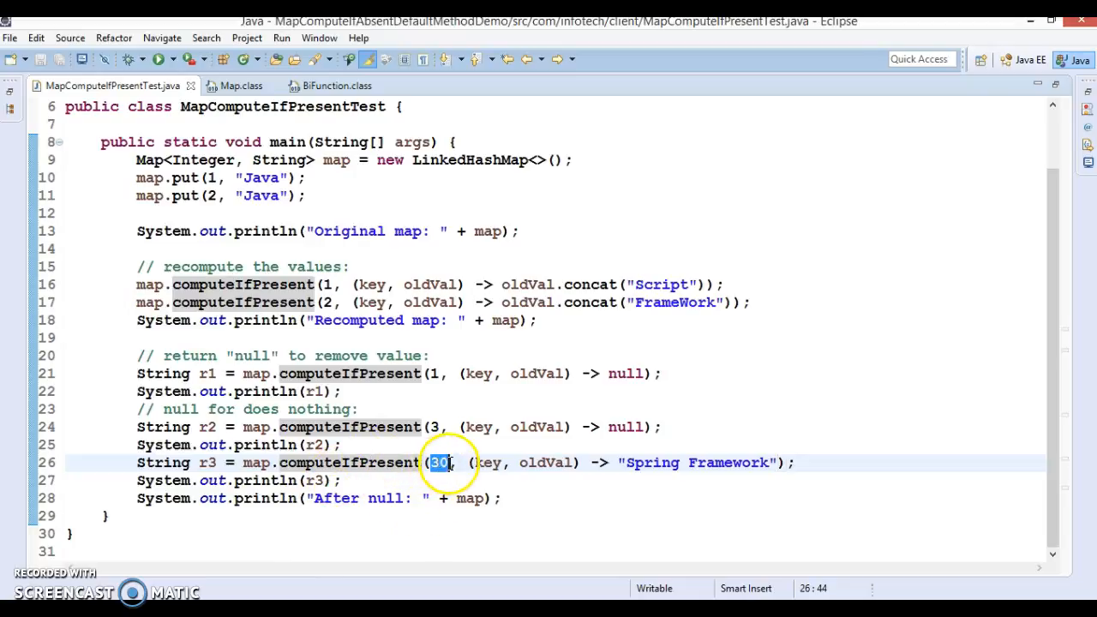
pyautogui.moveTo(741, 500)
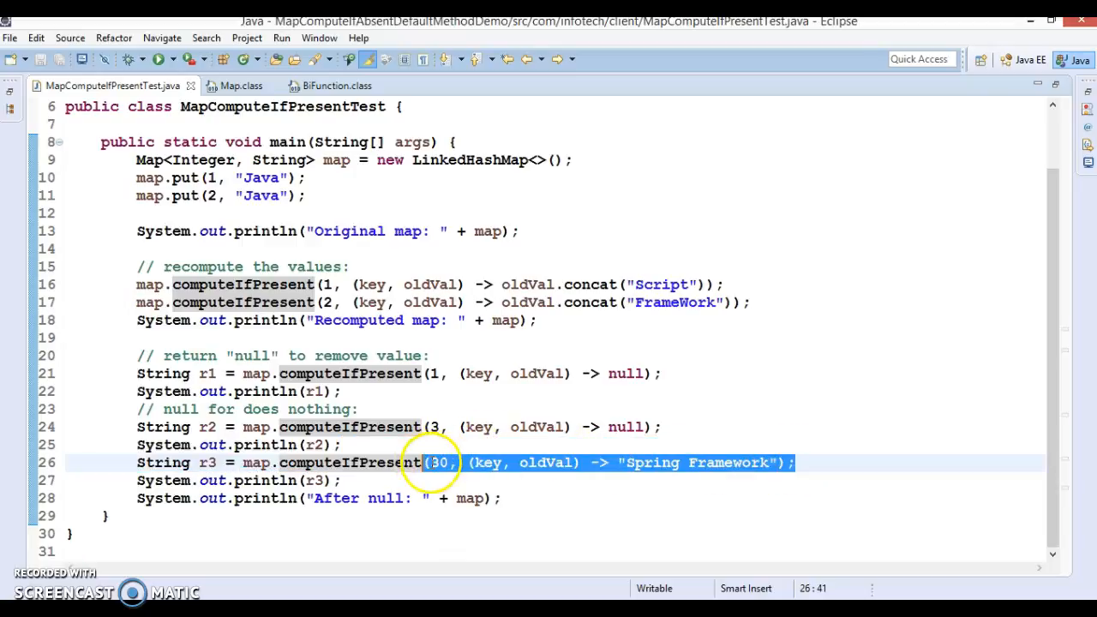
pyautogui.doubleClick(207, 463)
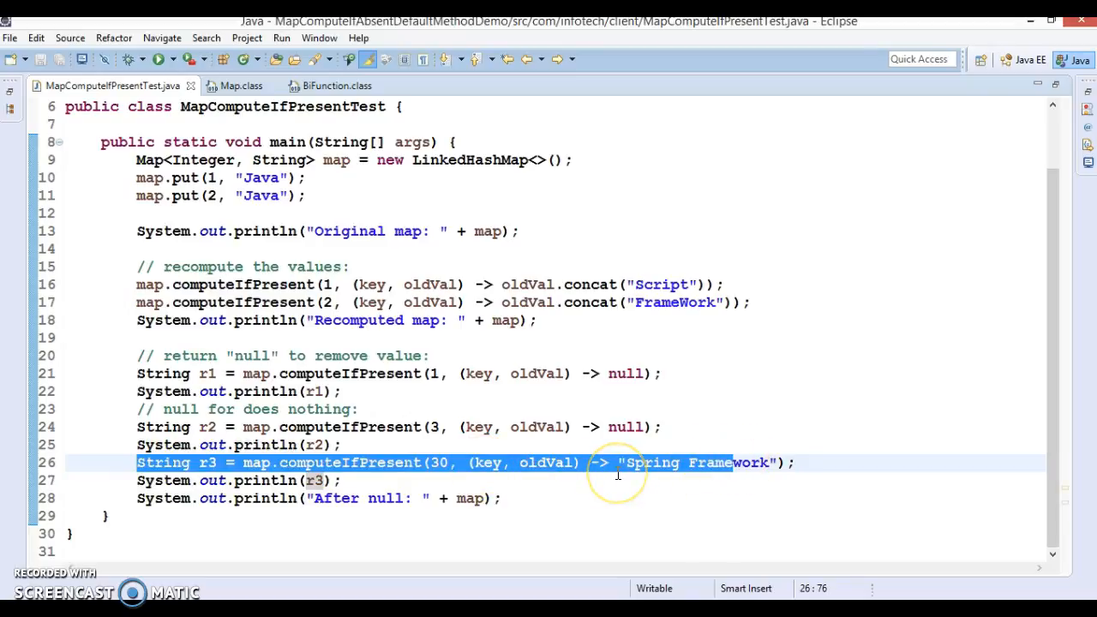
pyautogui.moveTo(616, 471)
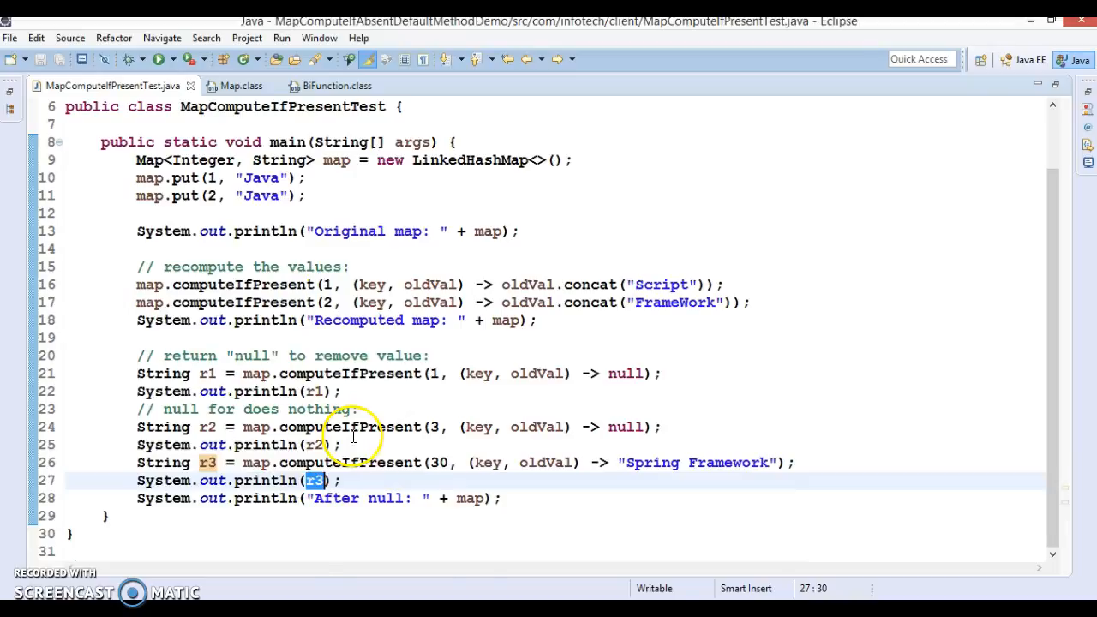
# Mark the map variable's uses and highlight key 1 in the removing call.
pyautogui.click(470, 497)
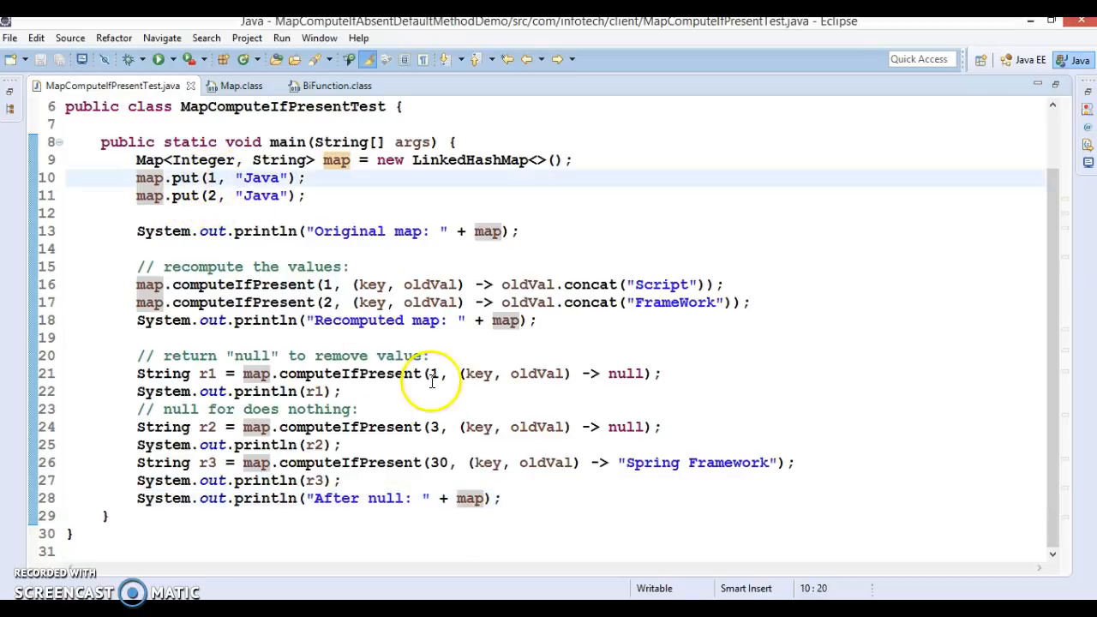
pyautogui.doubleClick(432, 374)
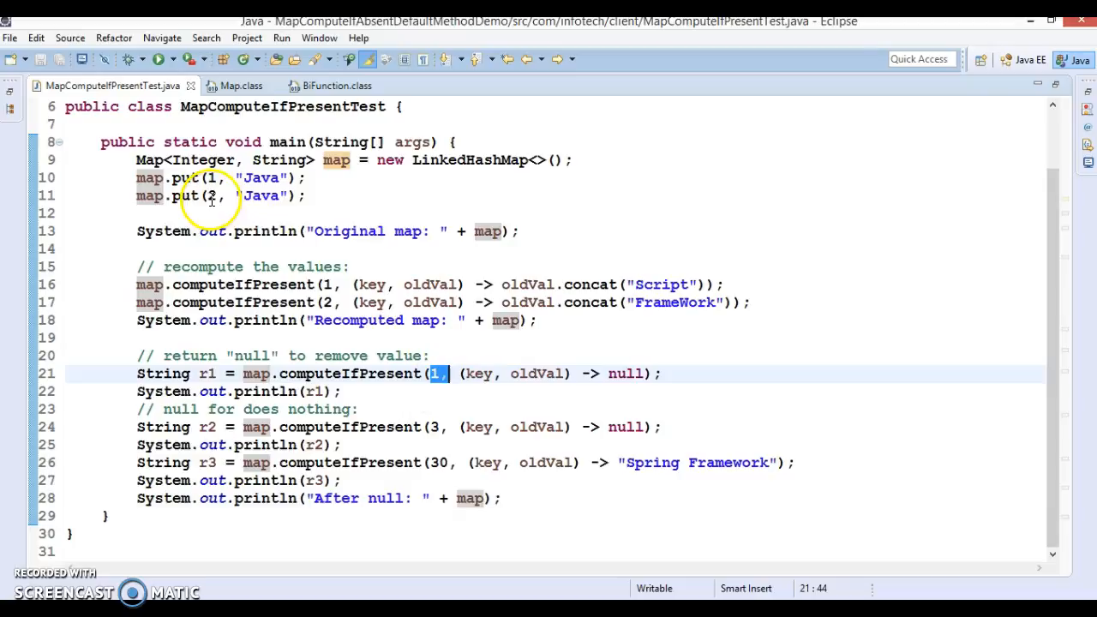
pyautogui.moveTo(648, 302)
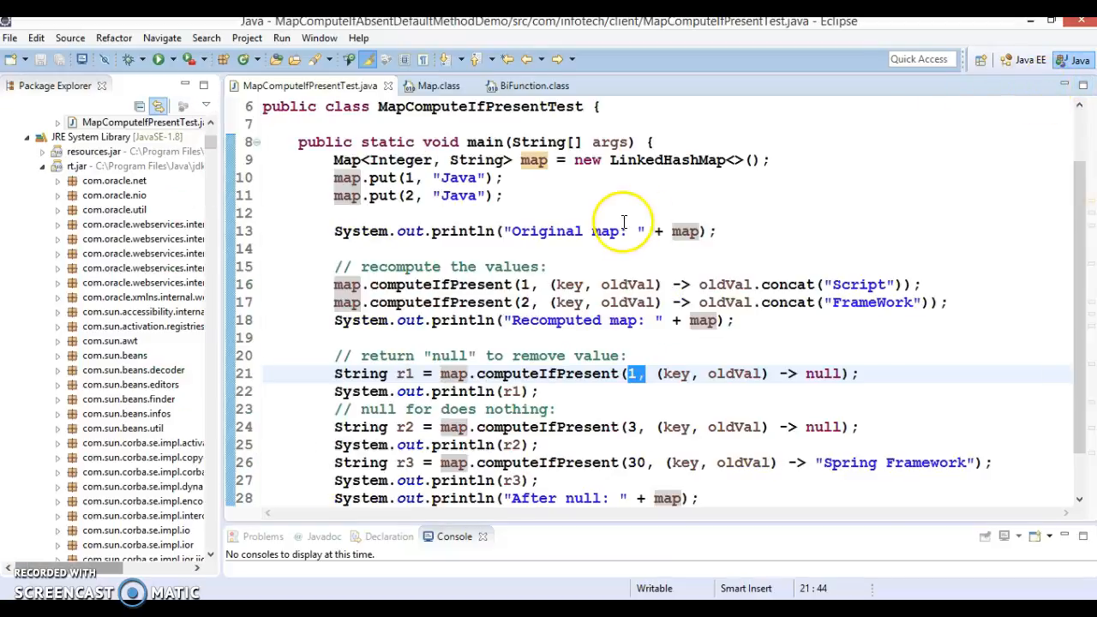
# Run MapComputeIfPresentTest as a Java Application from the editor context menu.
pyautogui.rightClick(623, 223)
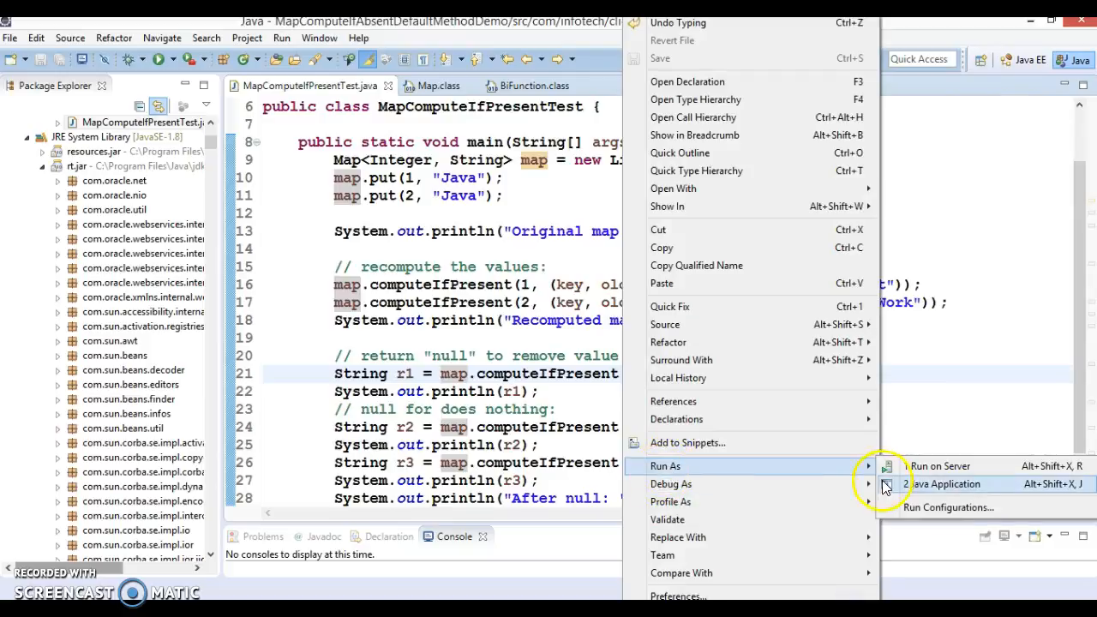
pyautogui.click(940, 484)
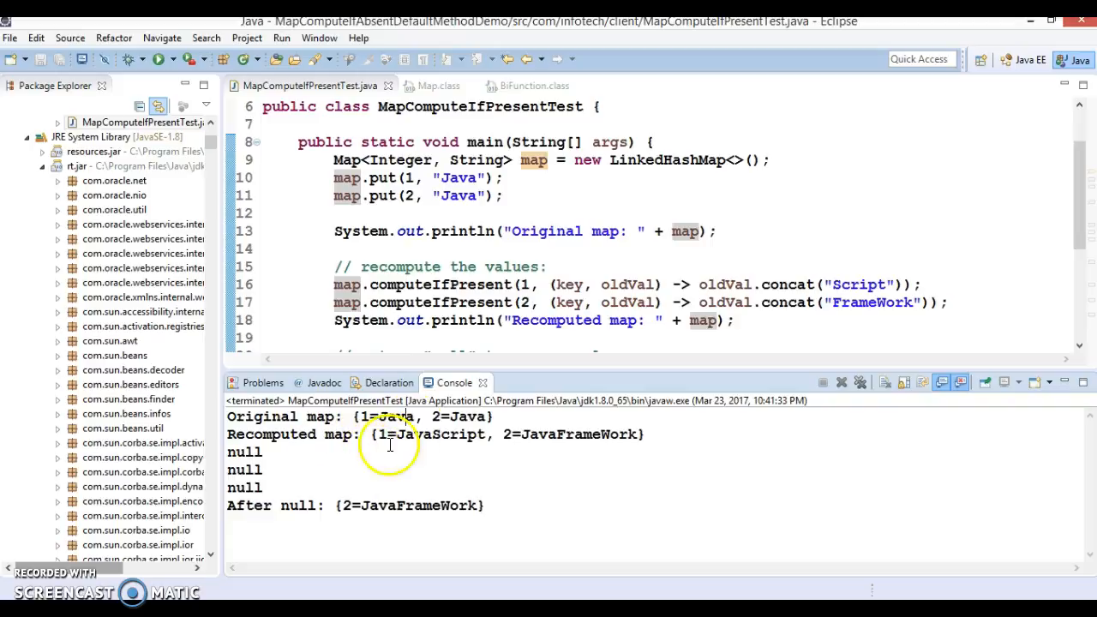
# Walk through the code and console output, then resize the Console below the editor.
pyautogui.scroll(-3)
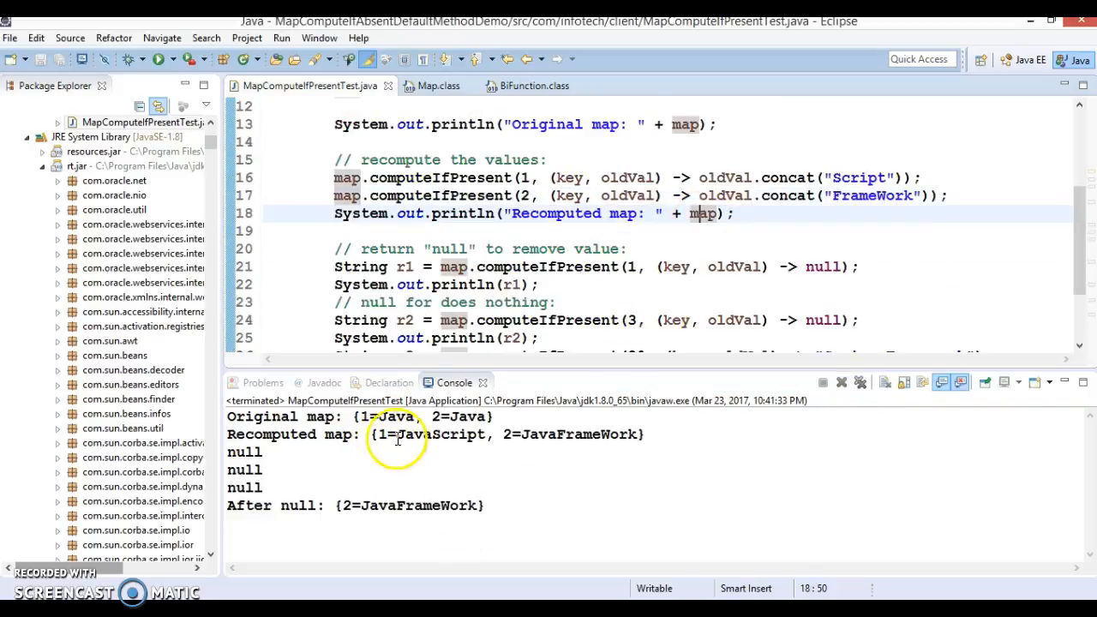
pyautogui.moveTo(613, 442)
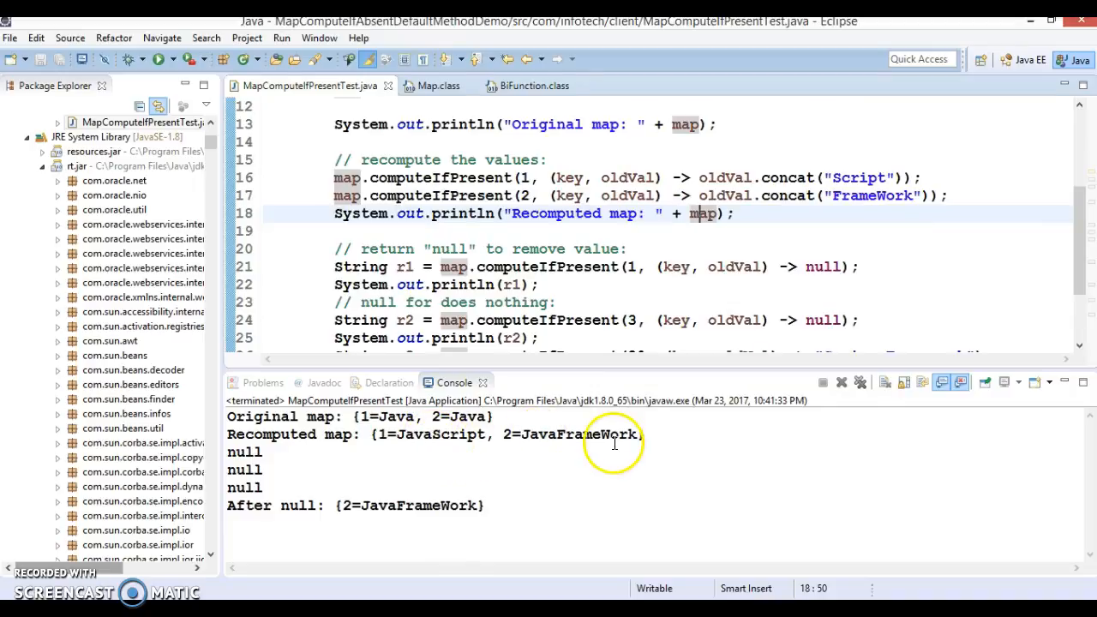
pyautogui.moveTo(334, 267); pyautogui.dragTo(377, 320)
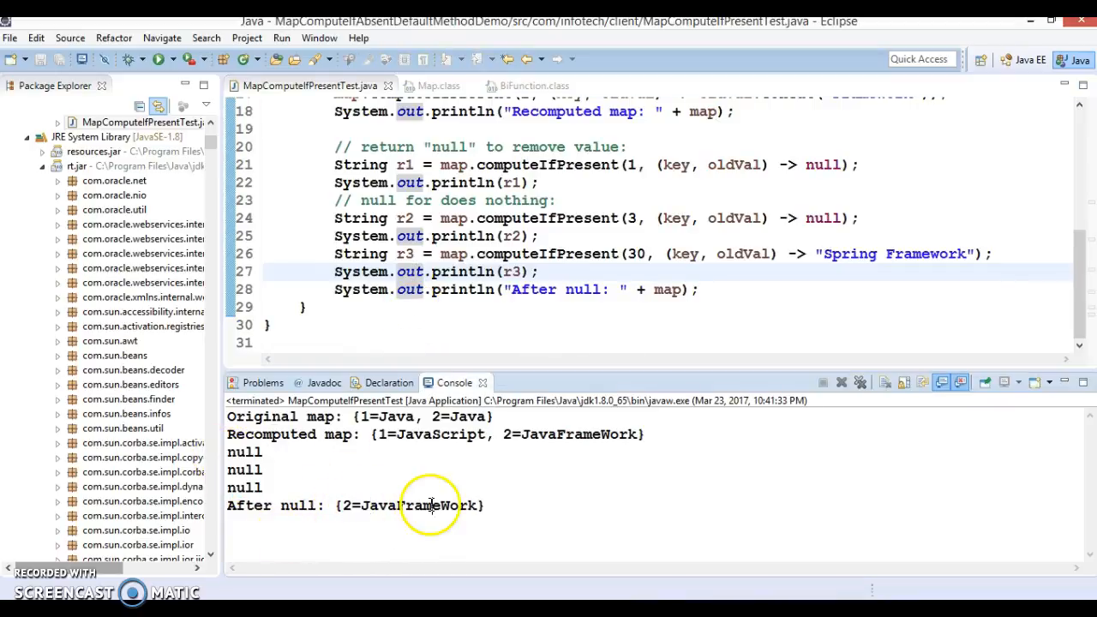
pyautogui.doubleClick(418, 504)
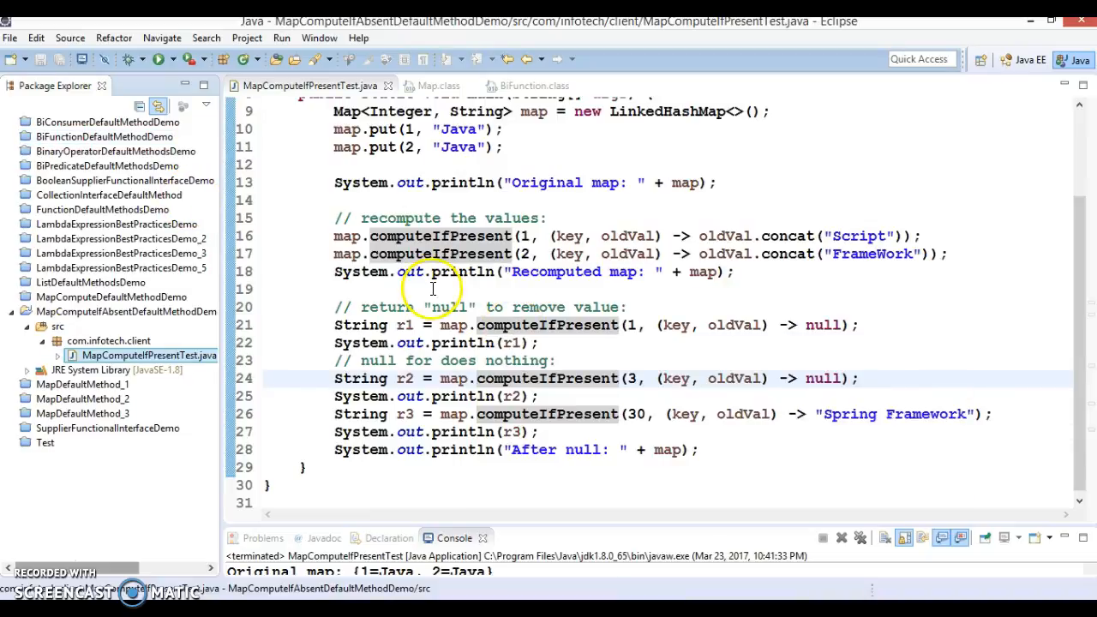
pyautogui.moveTo(452, 325)
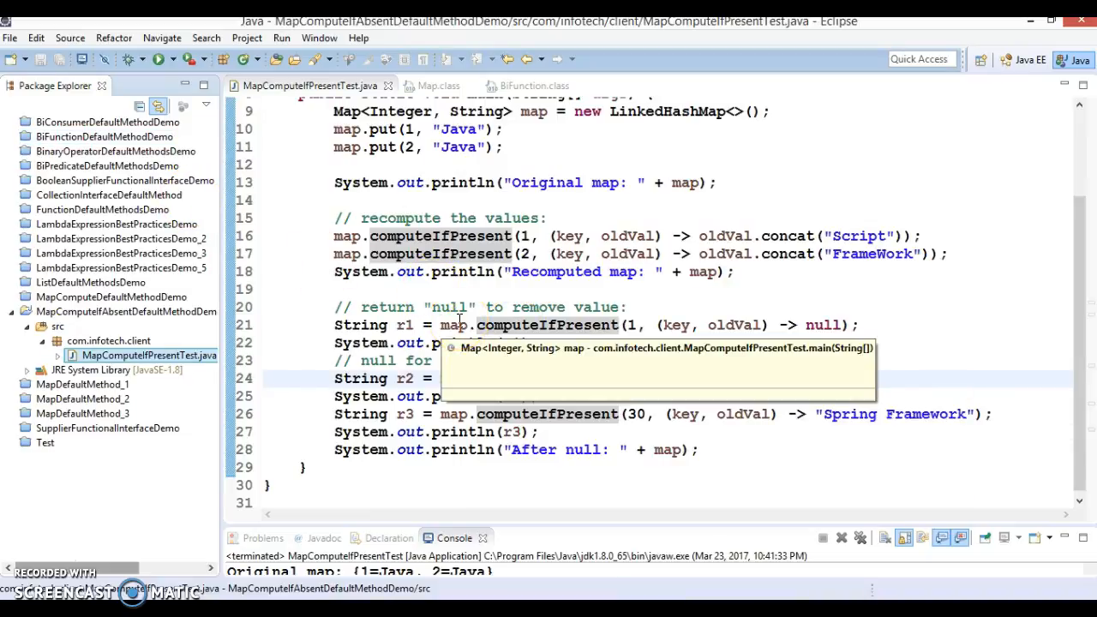